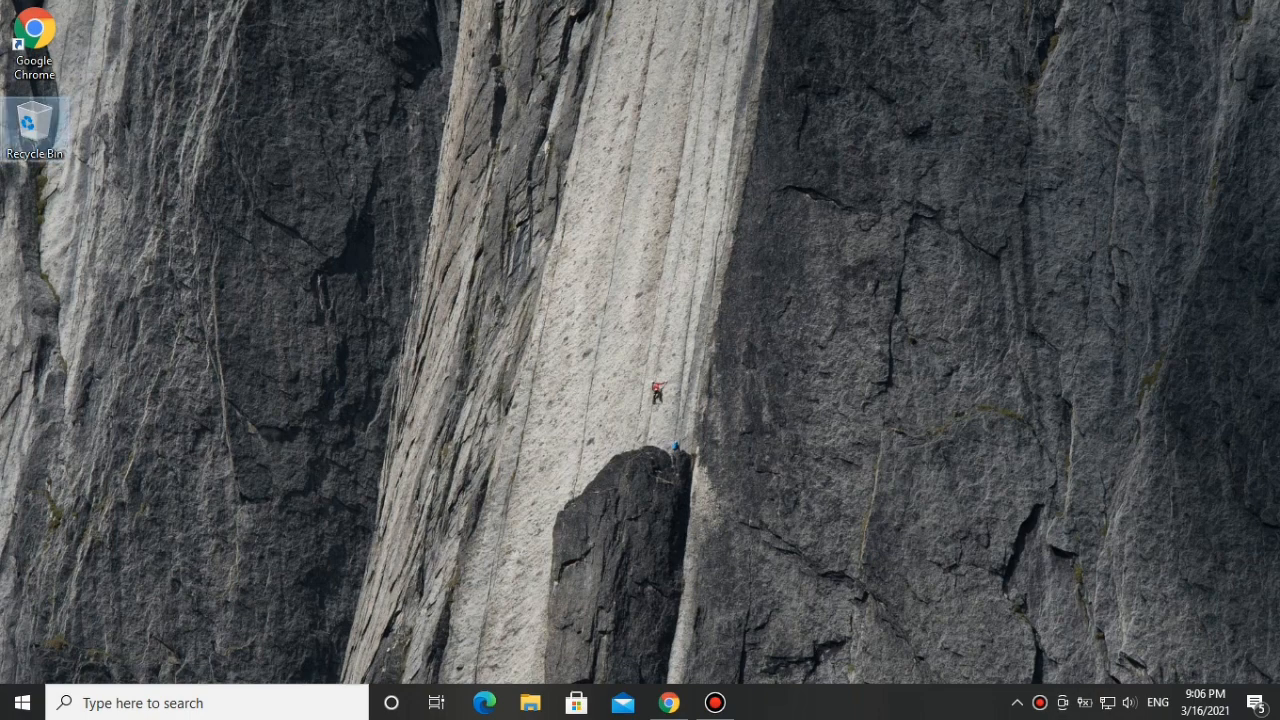
Step: Right-click an empty spot on the desktop to bring up its shortcut menu
right_click(490, 390)
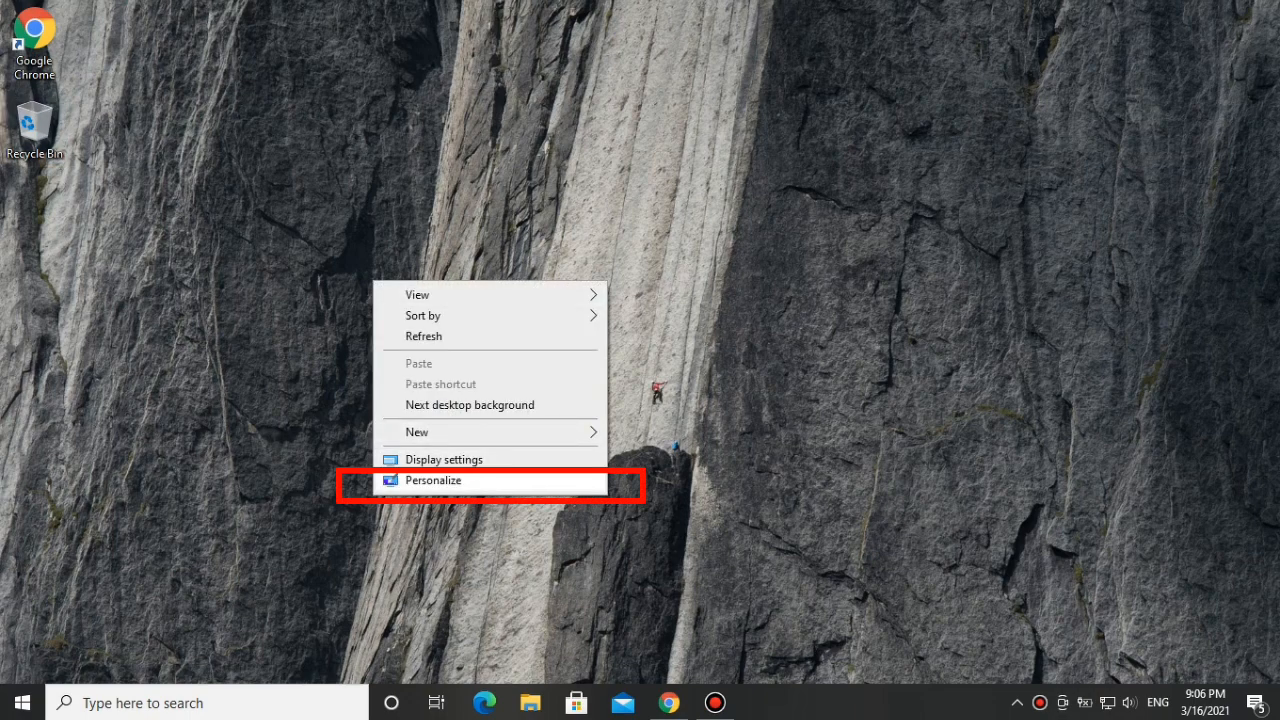
Step: Open Personalization from the desktop menu and scroll down the Themes page to Related Settings
left_click(433, 480)
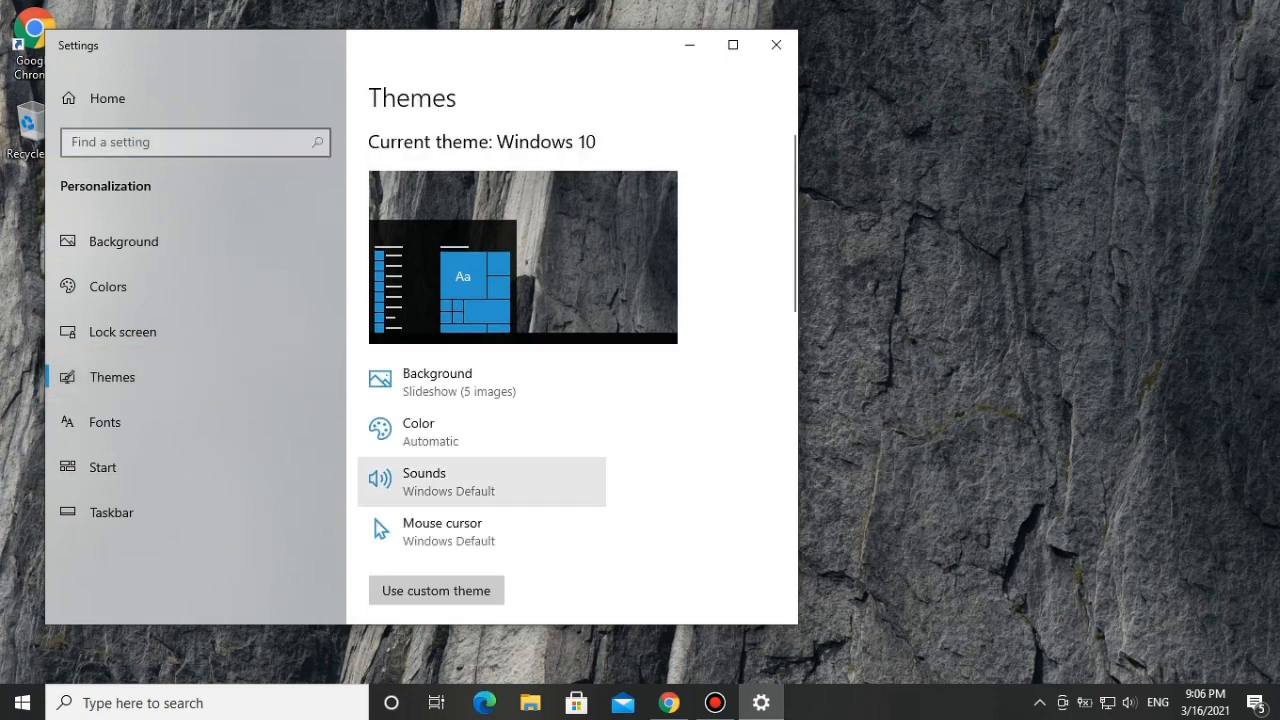
scroll("down", 3)
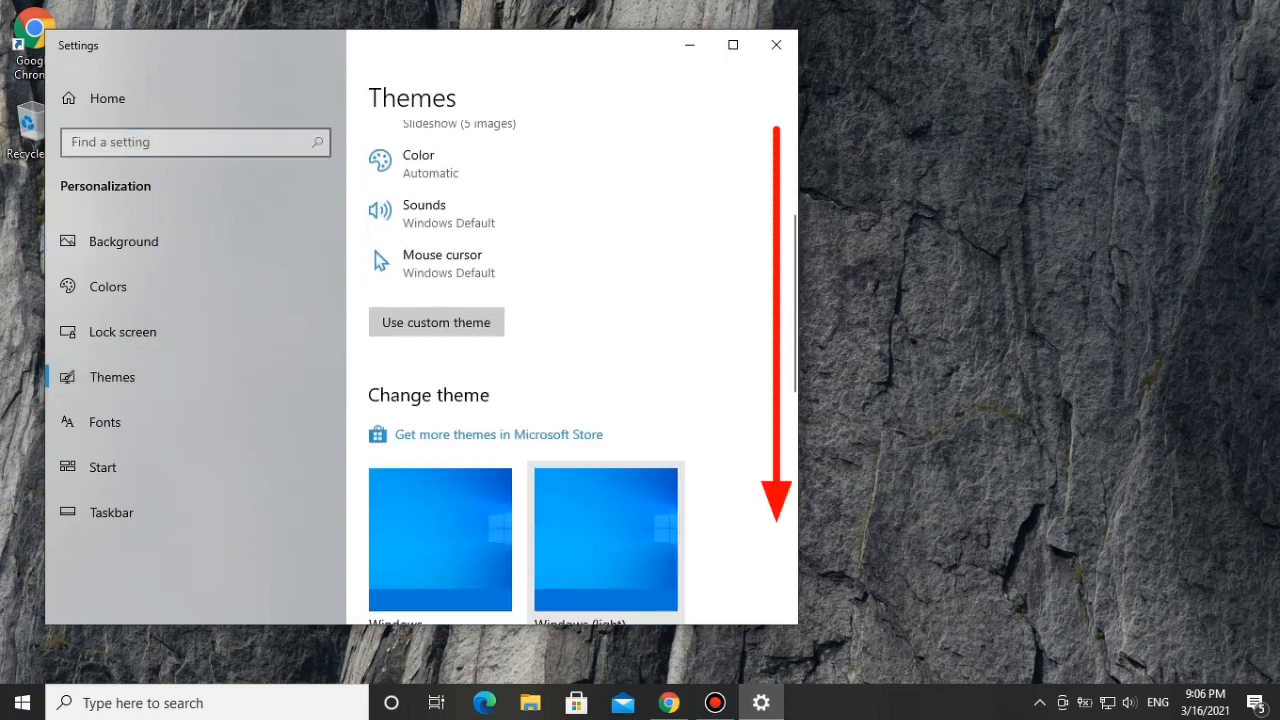
scroll("down", 3)
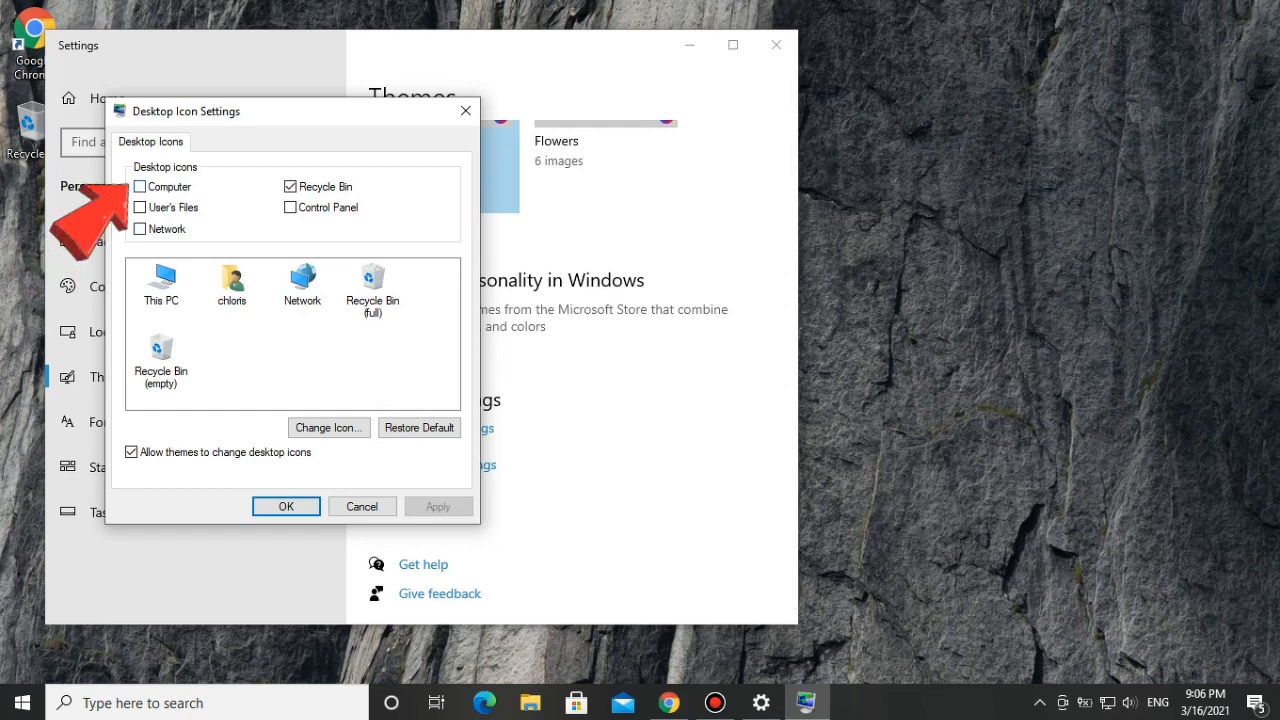
Step: Enable the Computer icon in Desktop Icon Settings, apply the change and close with OK
left_click(139, 186)
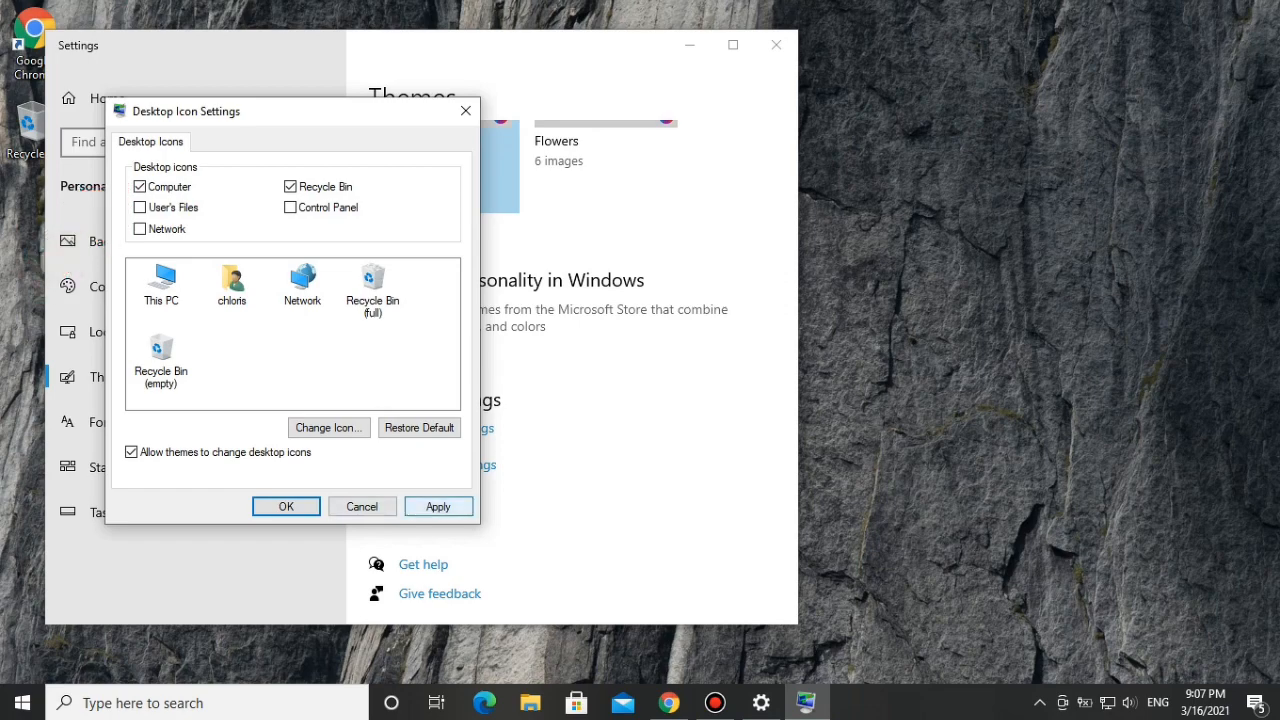
left_click(438, 506)
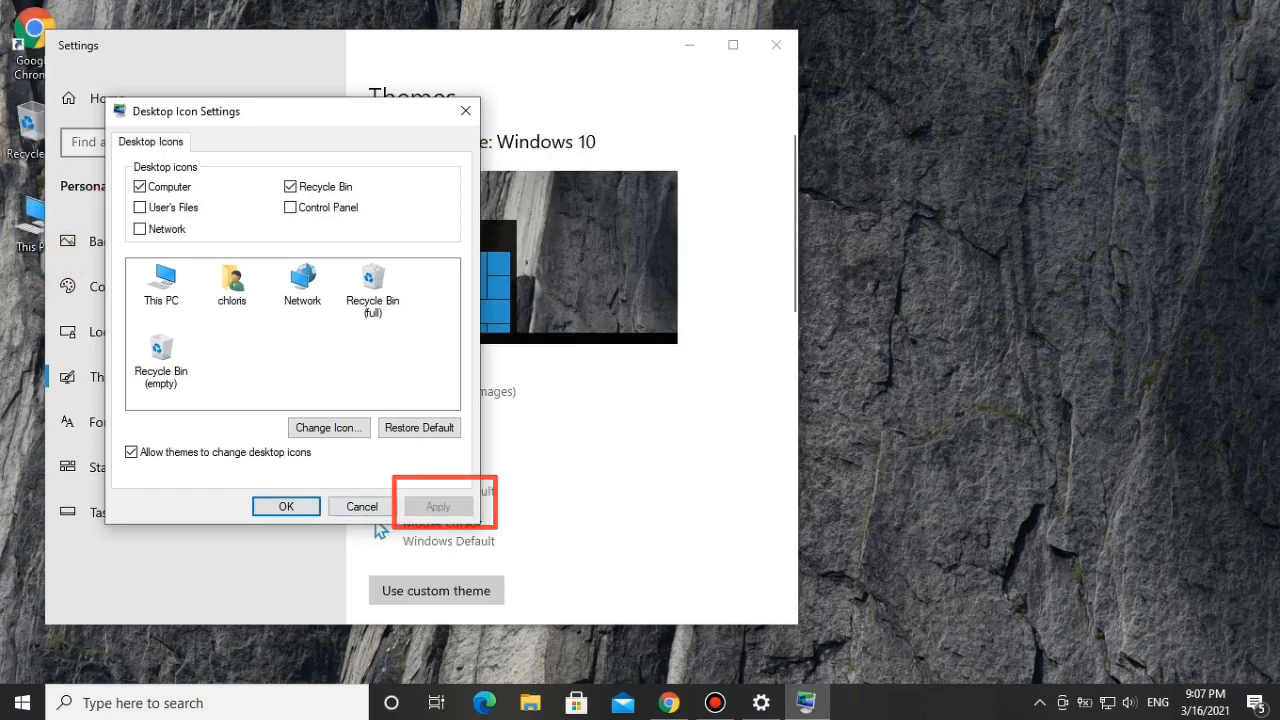
left_click(285, 506)
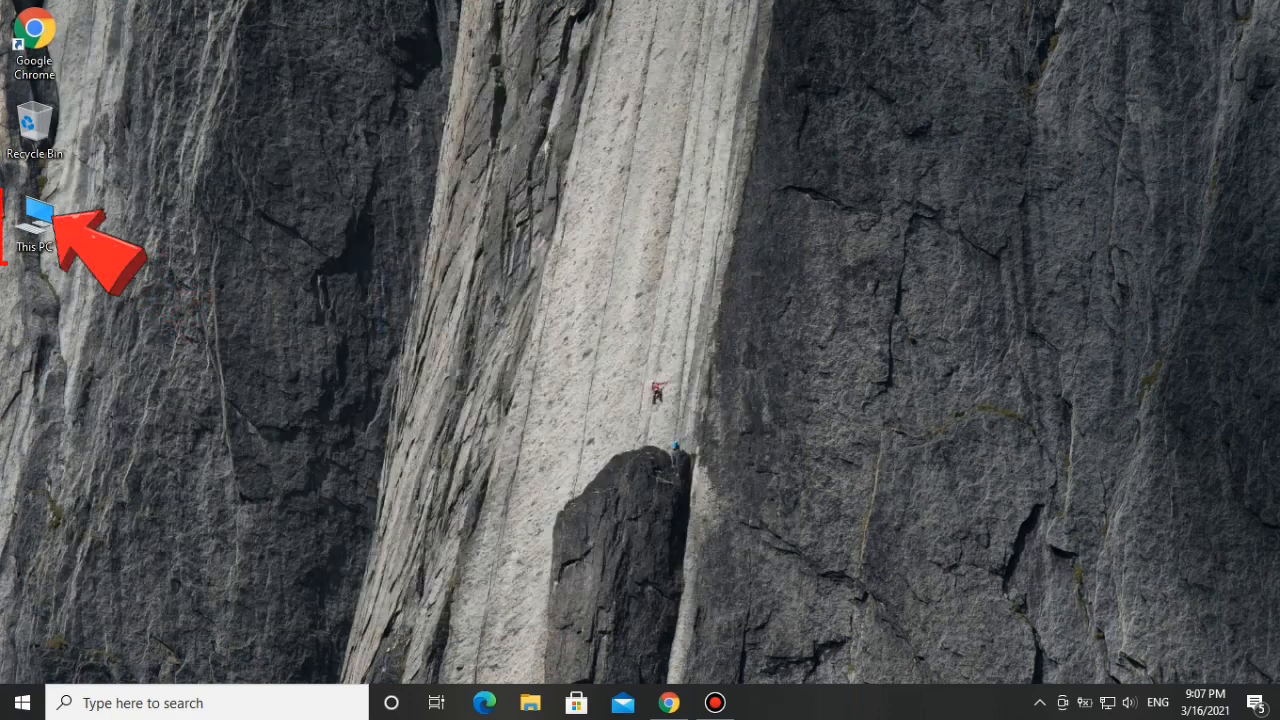
left_click(33, 218)
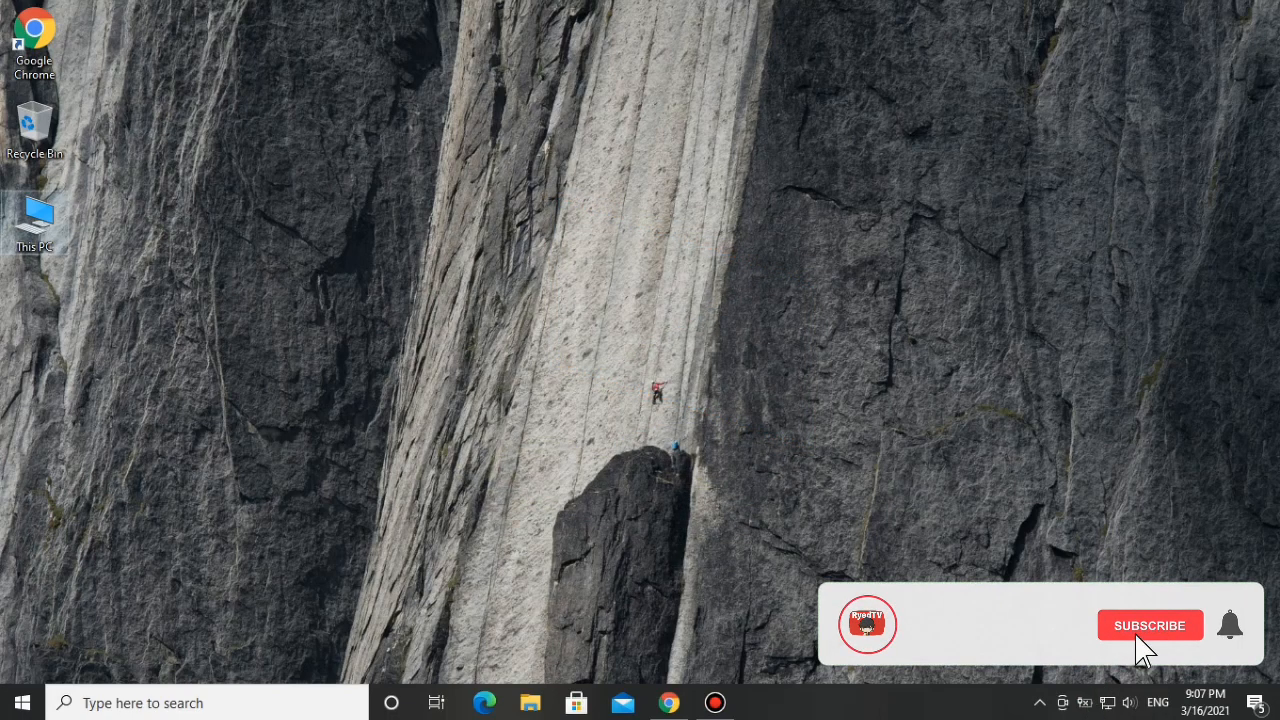
left_click(1149, 625)
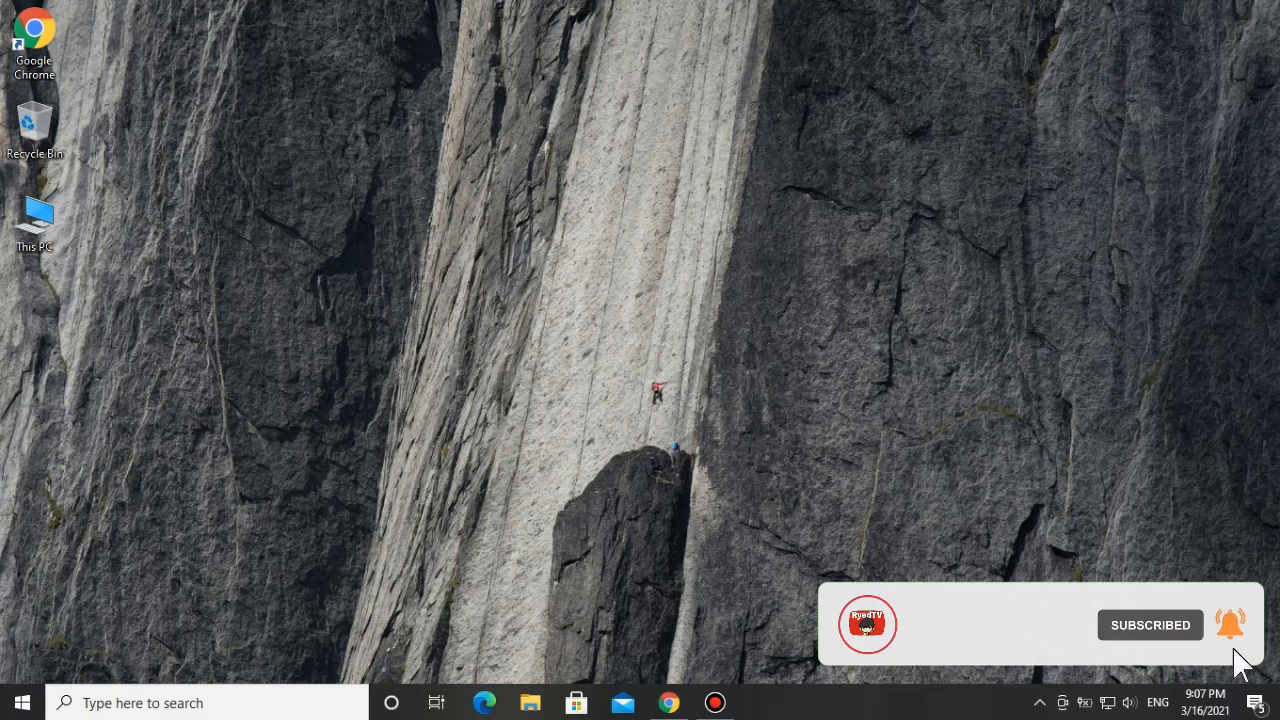